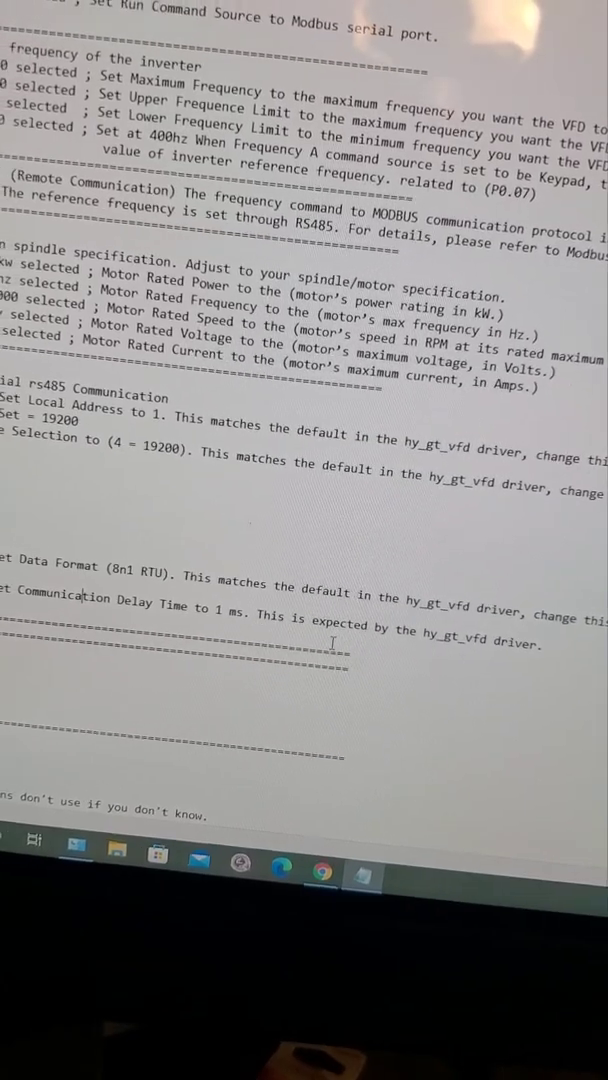
Step: Scroll up through the VFD Modbus settings document to review the values
{"action": "scroll", "scroll_direction": "up", "scroll_amount": 3}
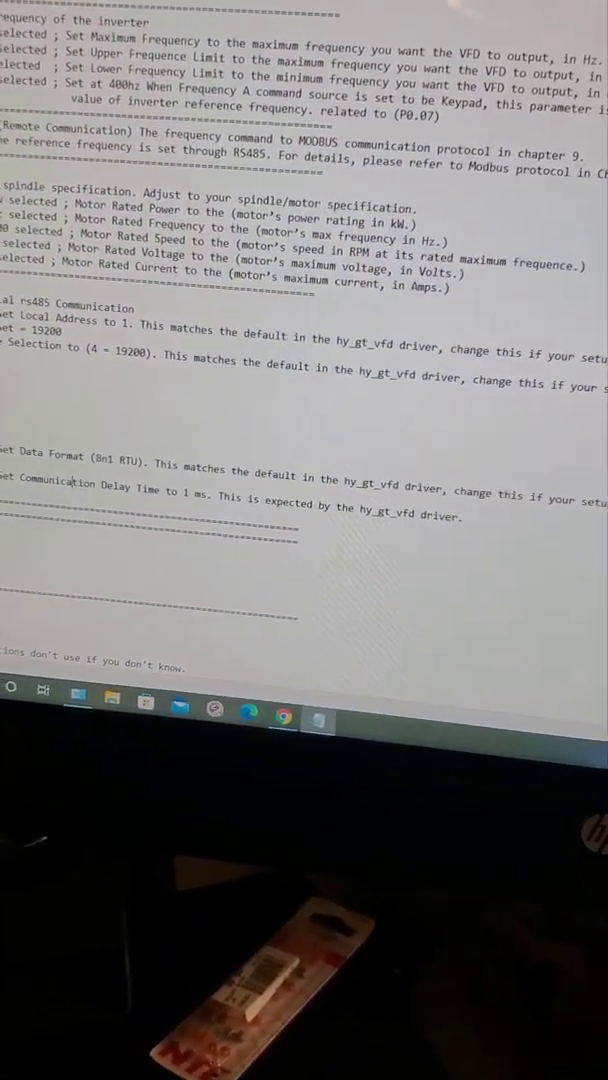
{"action": "scroll", "scroll_direction": "up", "scroll_amount": 3}
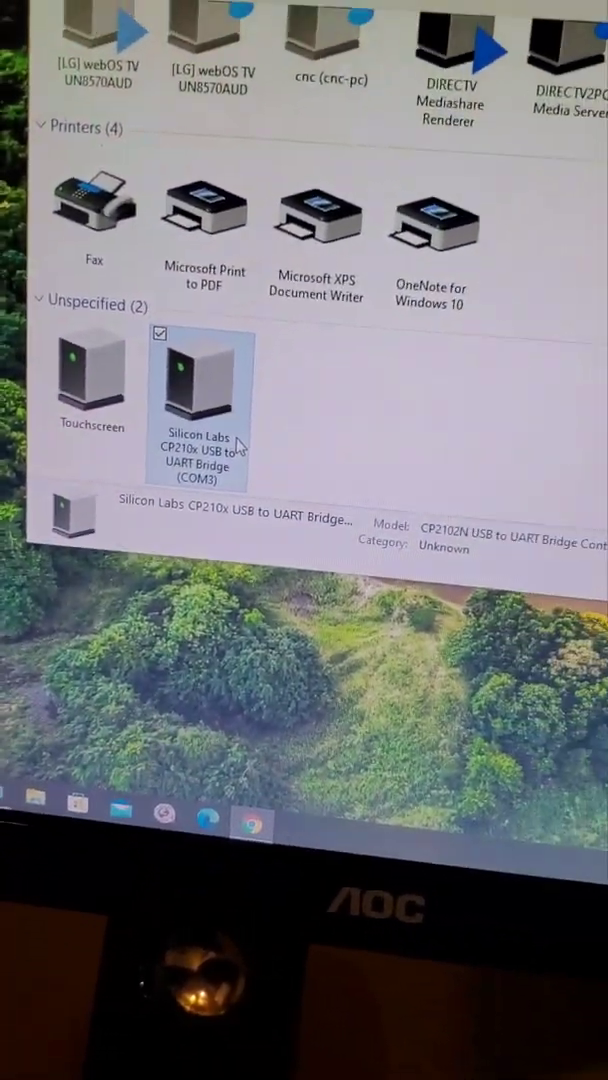
{"action": "double_click", "coordinate": [200, 376]}
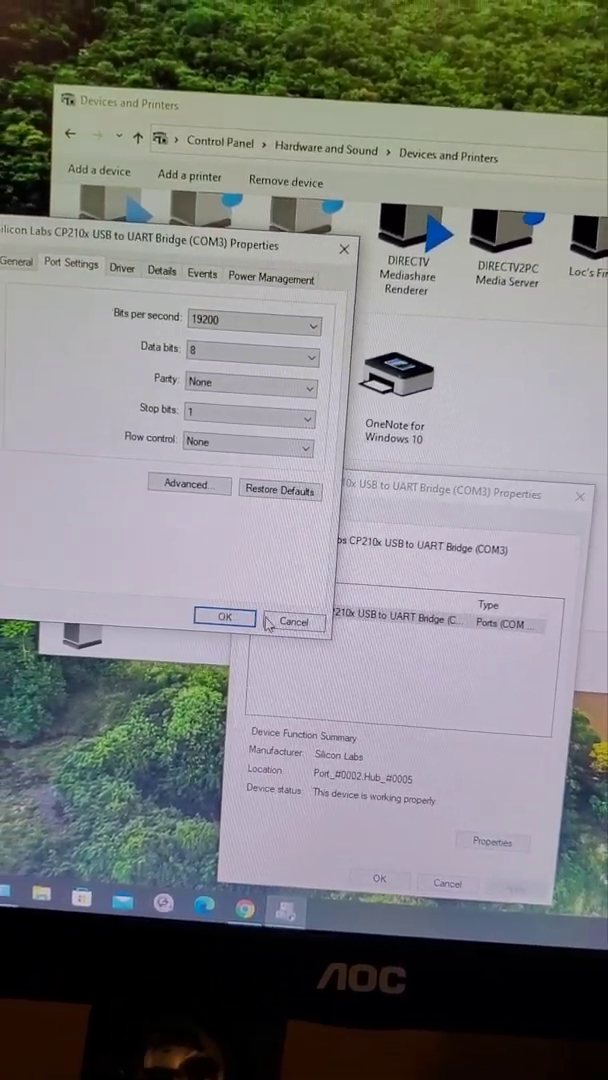
{"action": "left_click", "coordinate": [224, 616]}
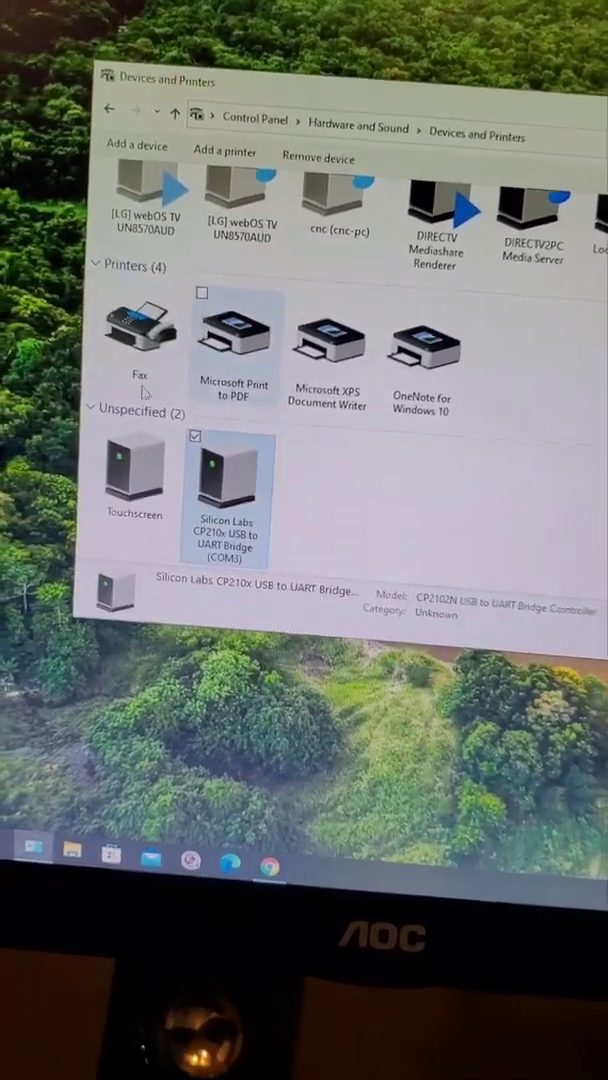